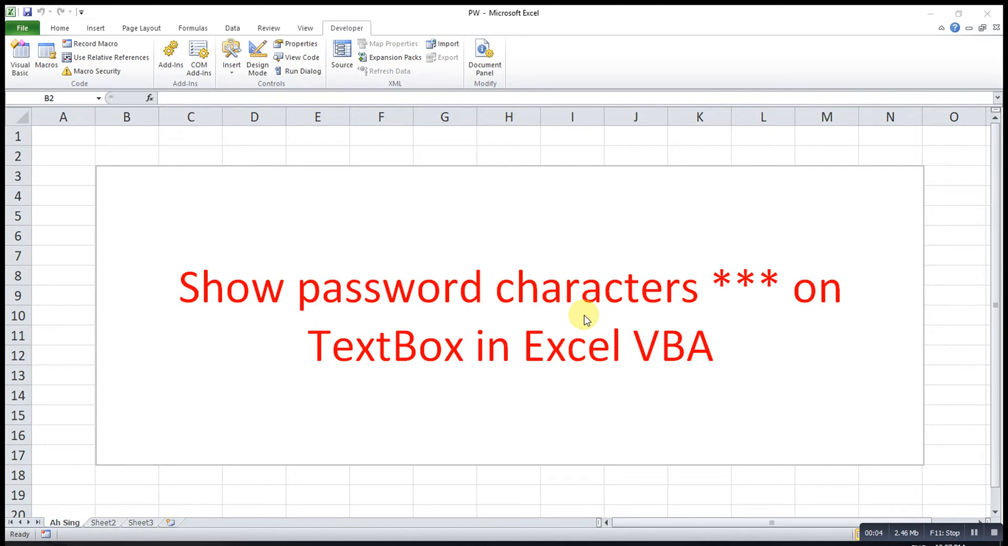
pyautogui.moveTo(347, 173)
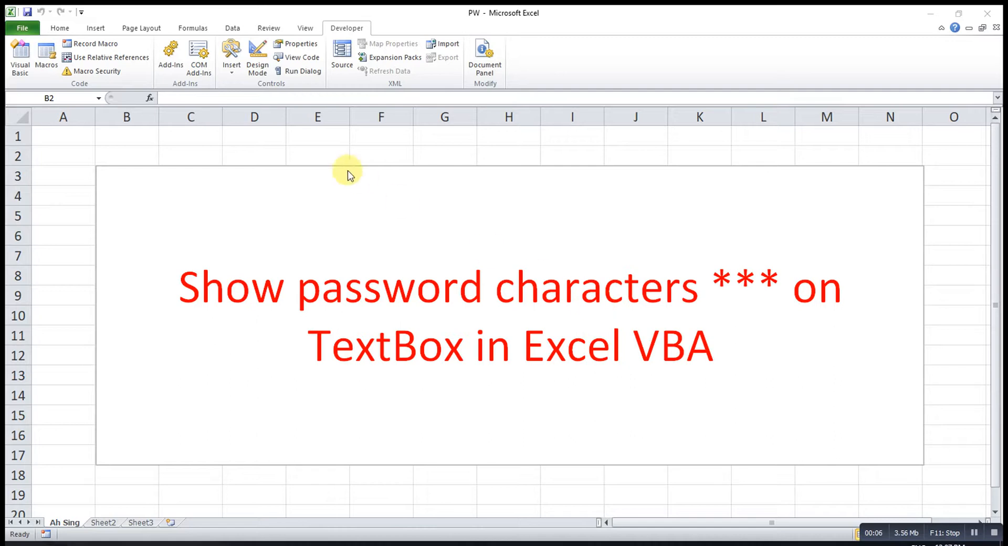
pyautogui.moveTo(345, 28)
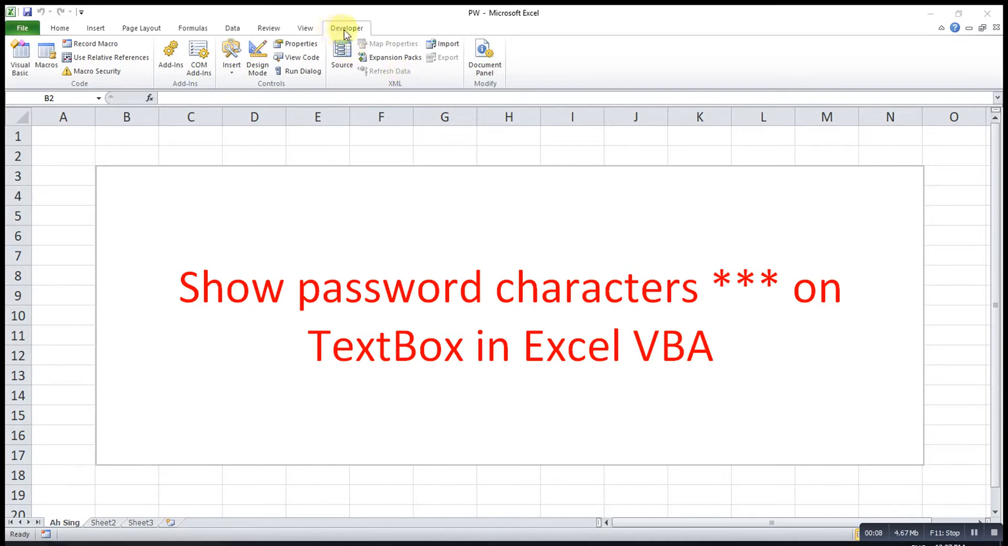
pyautogui.moveTo(19, 55)
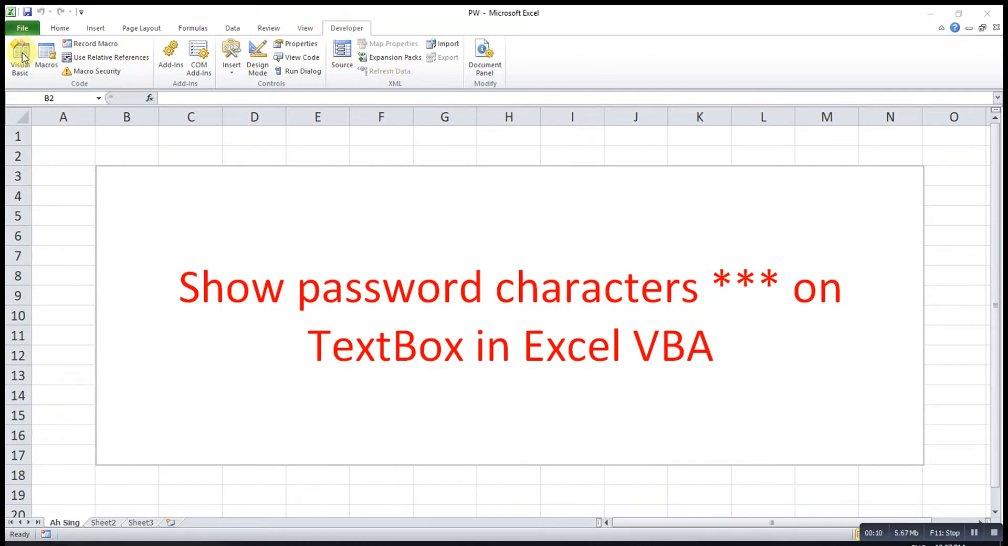
# Step: From the Developer ribbon, reach the VBA editor and insert a UserForm into the project
pyautogui.click(20, 57)
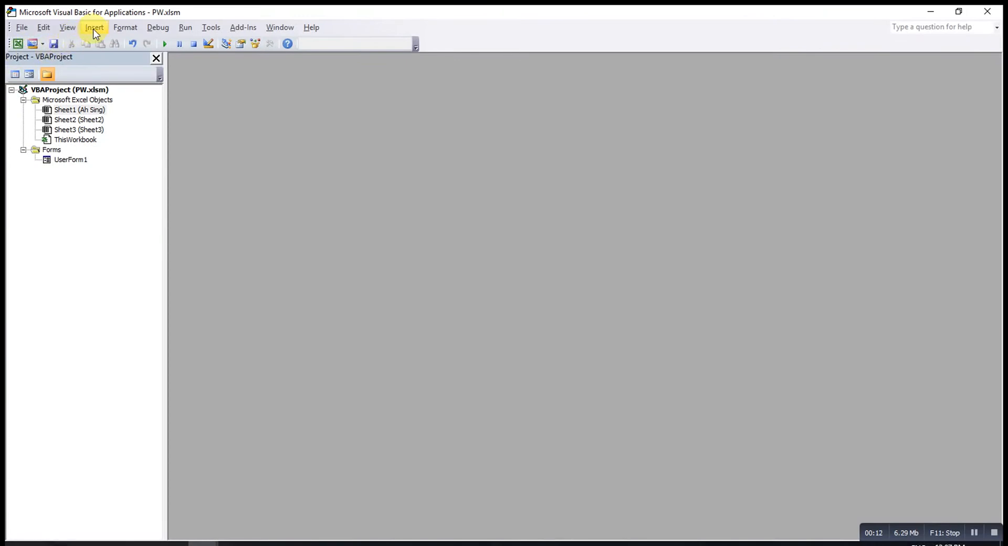
pyautogui.click(93, 27)
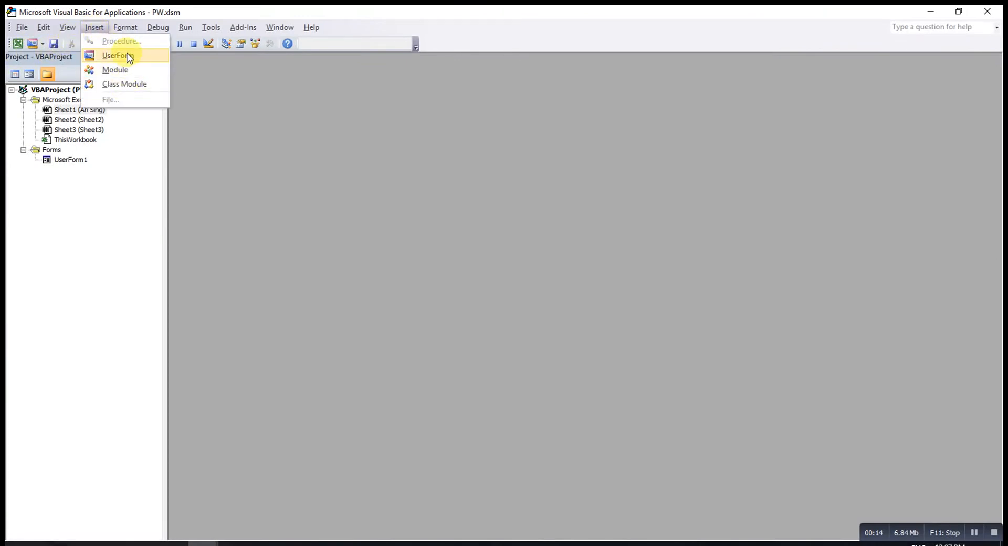
pyautogui.click(116, 54)
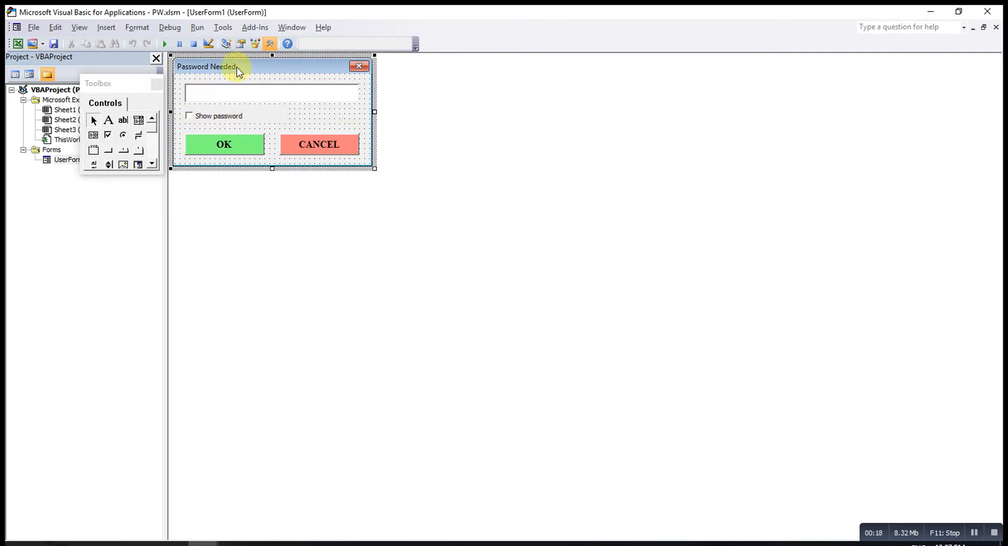
pyautogui.moveTo(241, 44)
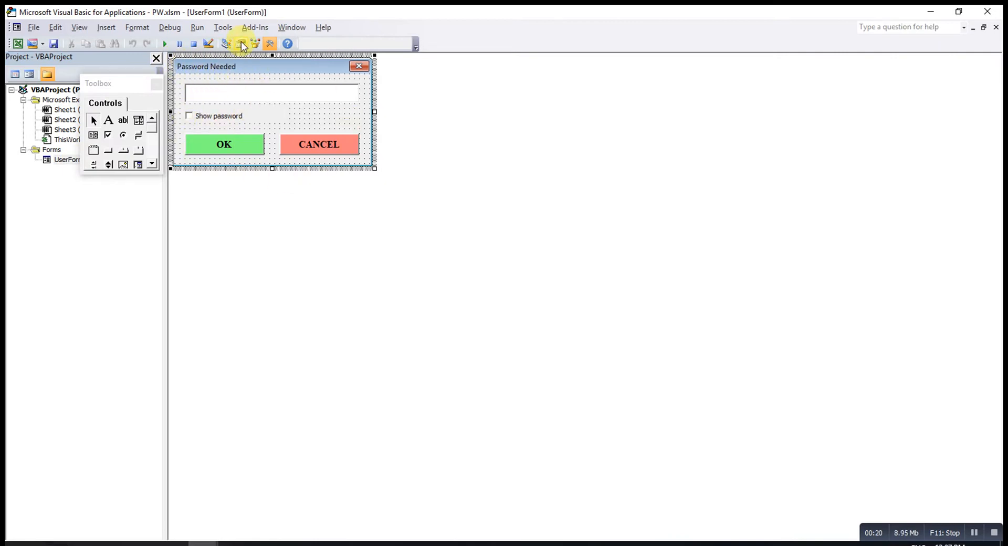
pyautogui.moveTo(242, 43)
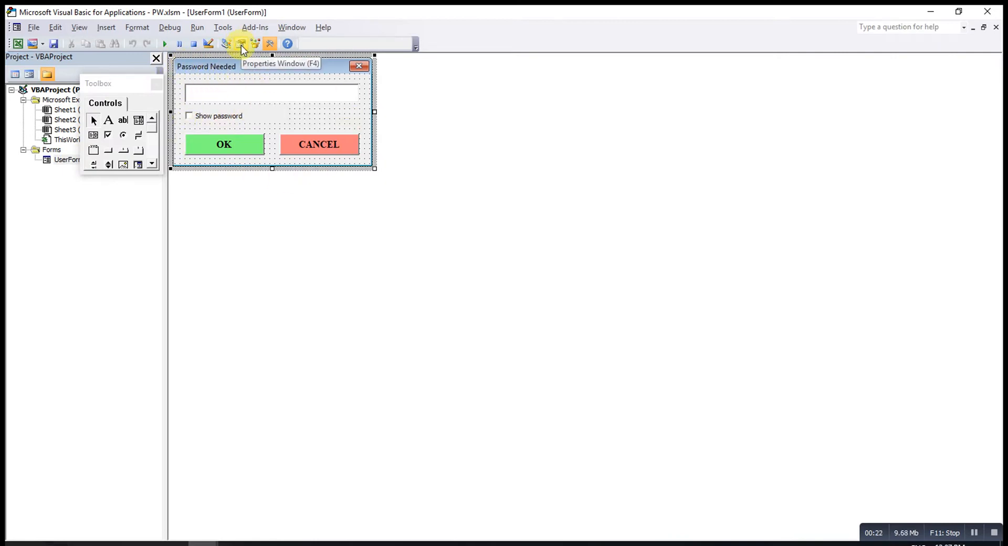
# Step: Display the Properties window and select the Password Needed form to list its properties
pyautogui.click(241, 43)
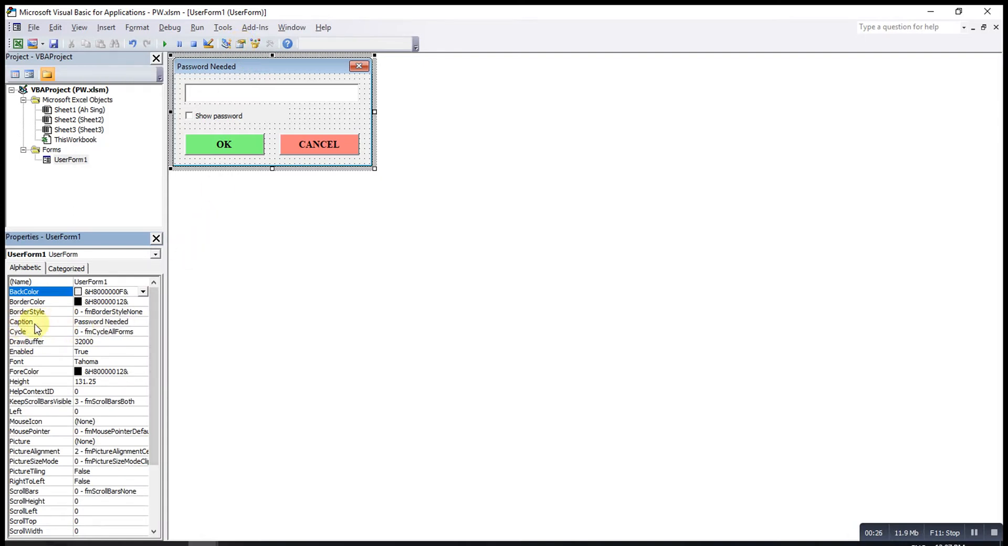
pyautogui.click(268, 43)
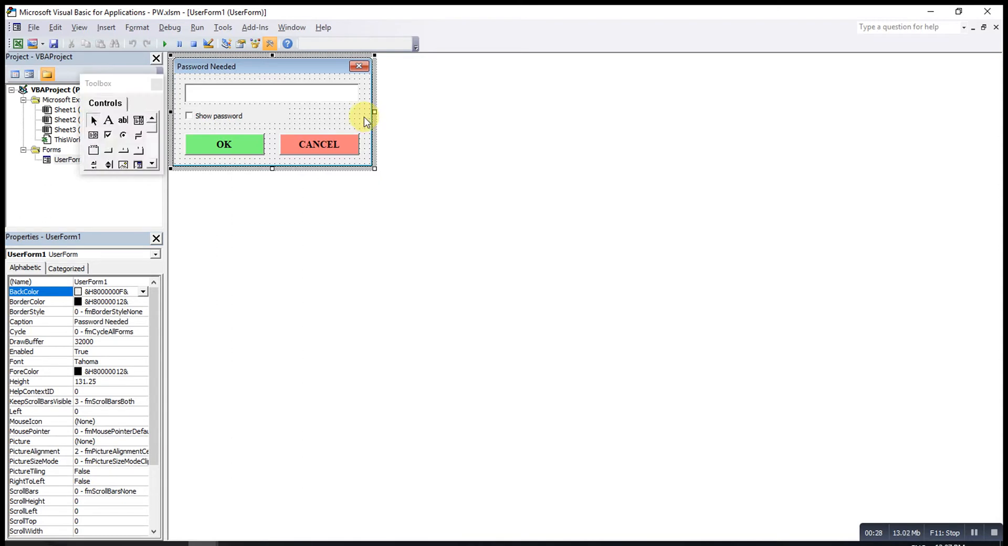
pyautogui.moveTo(188, 87)
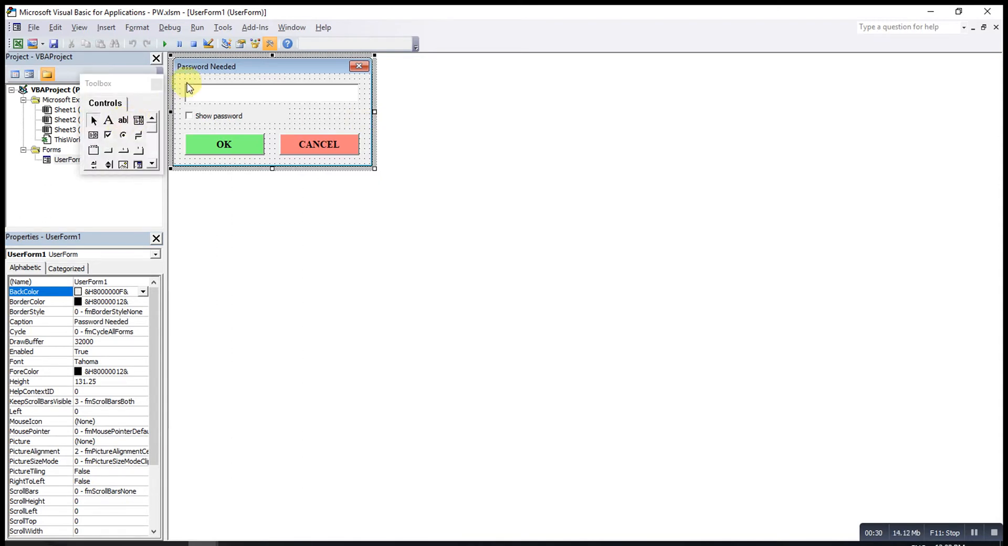
pyautogui.moveTo(194, 91)
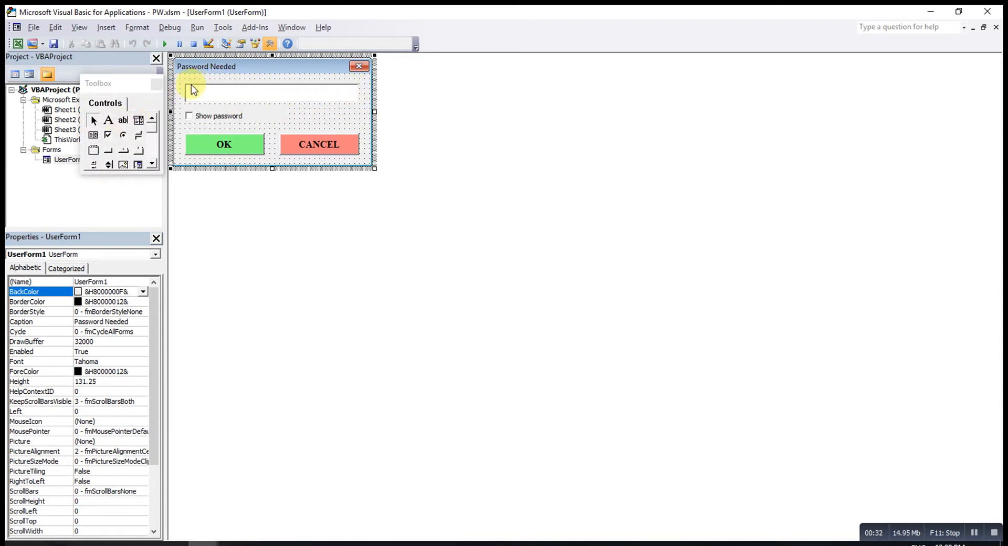
# Step: Select TextBox1 and scroll its properties to confirm PasswordChar is set to *
pyautogui.click(269, 94)
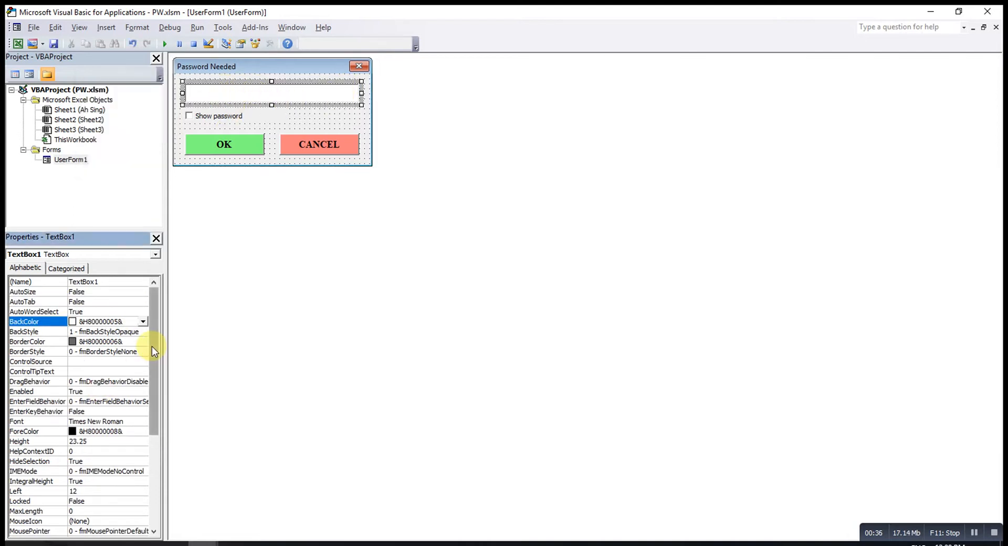
pyautogui.moveTo(140, 423)
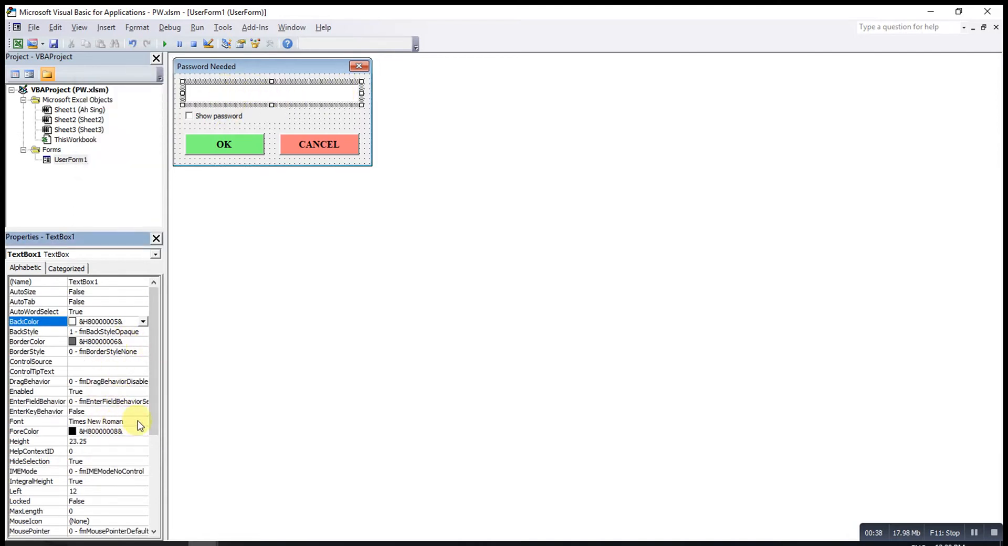
pyautogui.moveTo(153, 421)
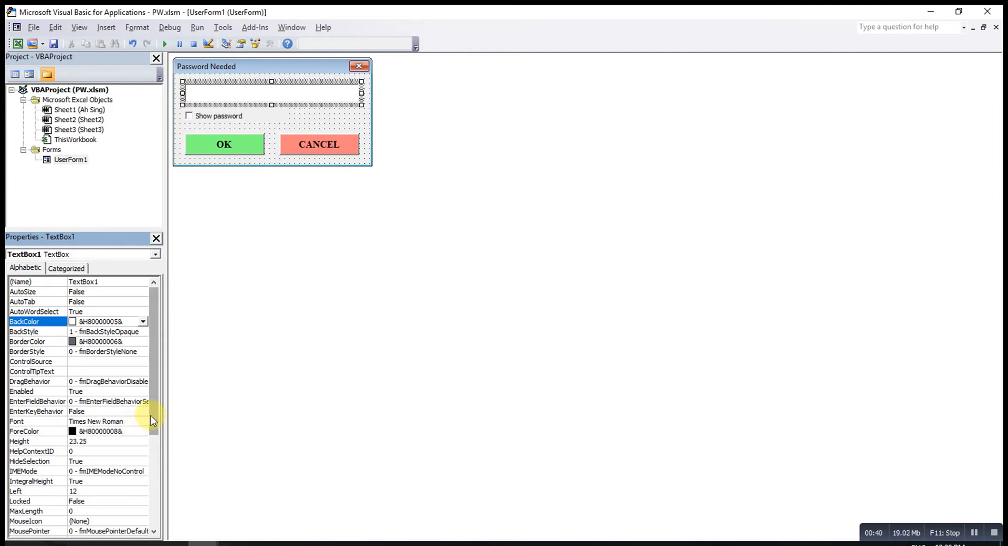
pyautogui.scroll(-3)
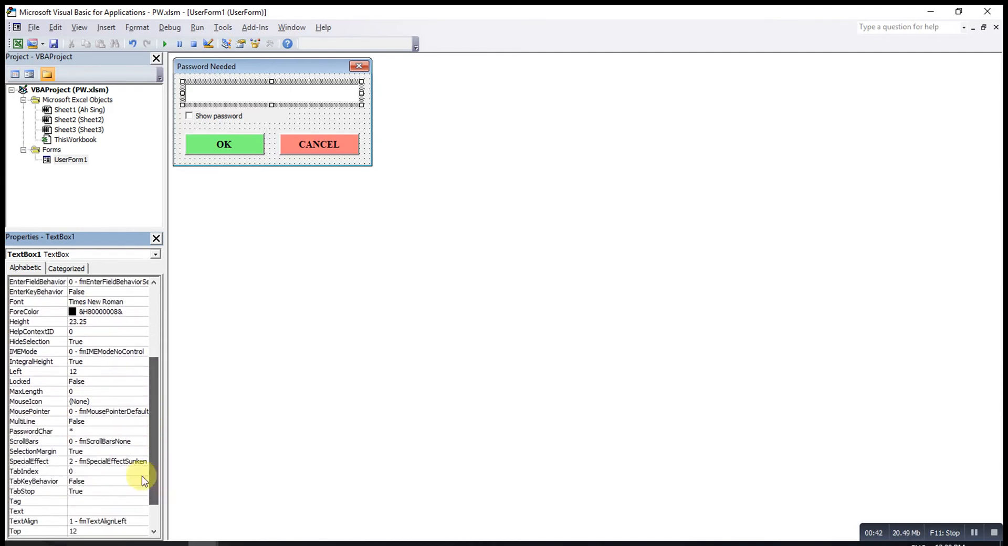
pyautogui.moveTo(57, 436)
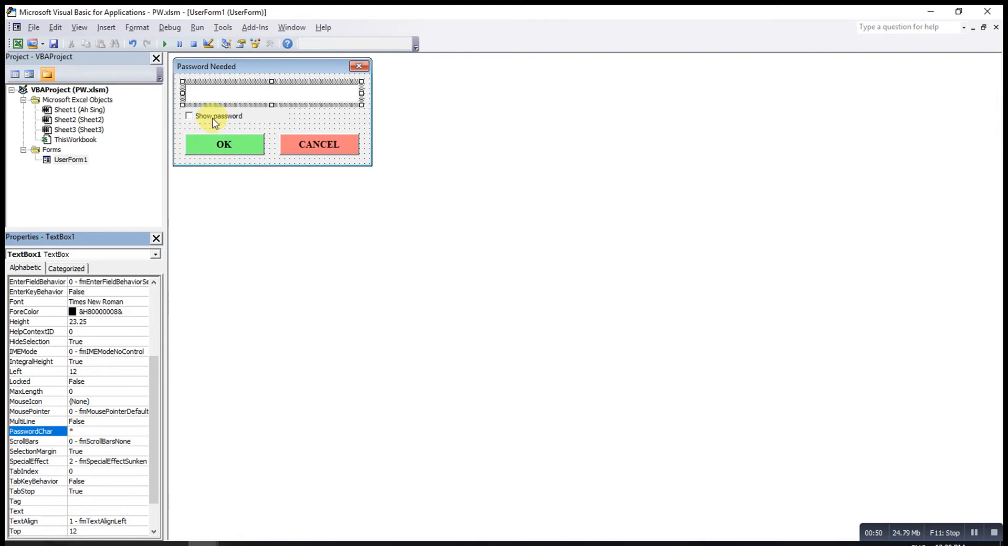
pyautogui.moveTo(344, 120)
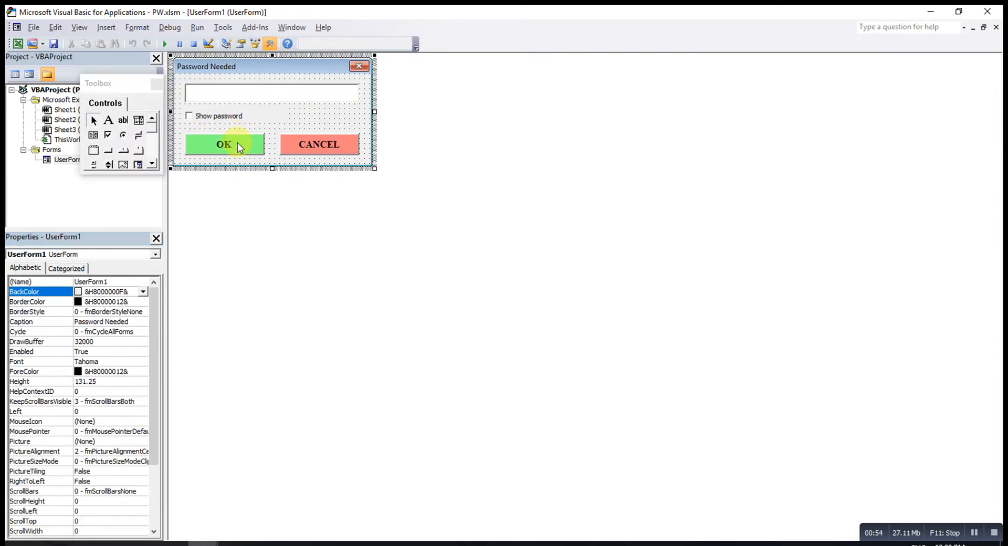
pyautogui.moveTo(319, 144)
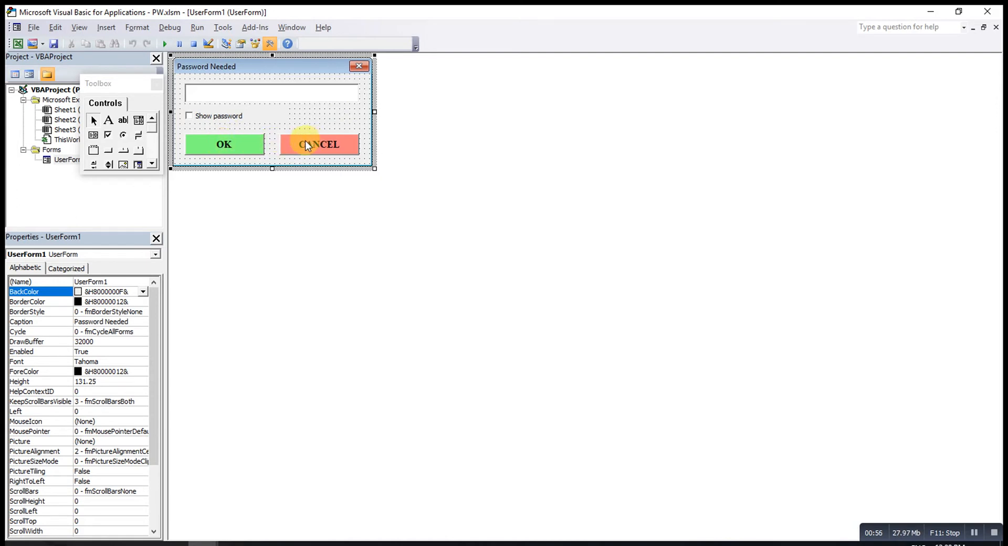
pyautogui.moveTo(300, 153)
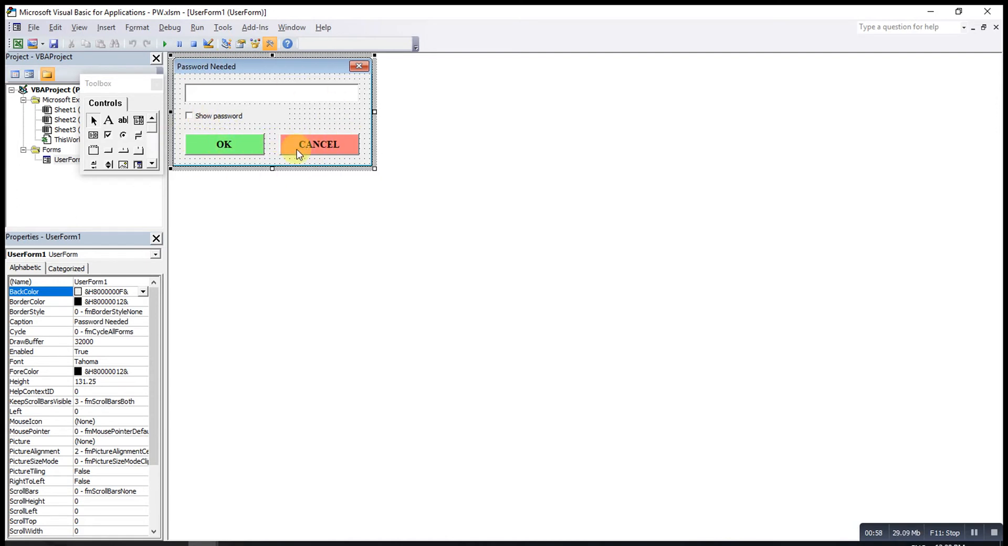
pyautogui.moveTo(190, 122)
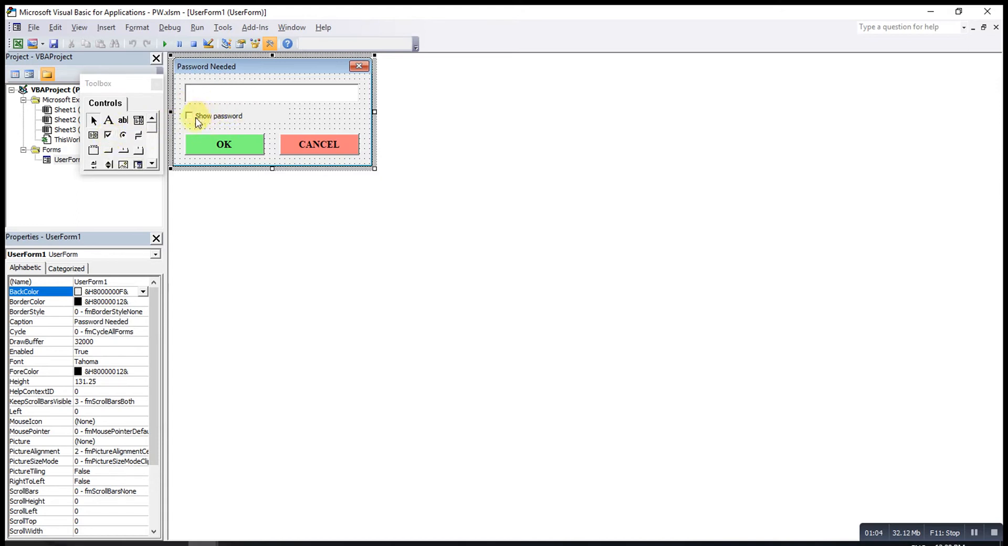
pyautogui.moveTo(193, 121)
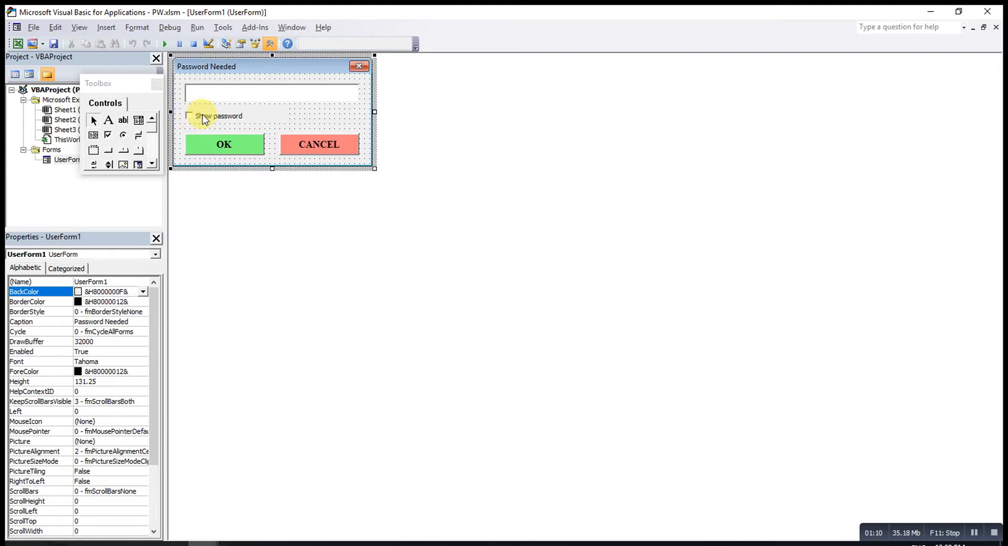
# Step: Bring up the code behind the Show password checkbox
pyautogui.doubleClick(191, 115)
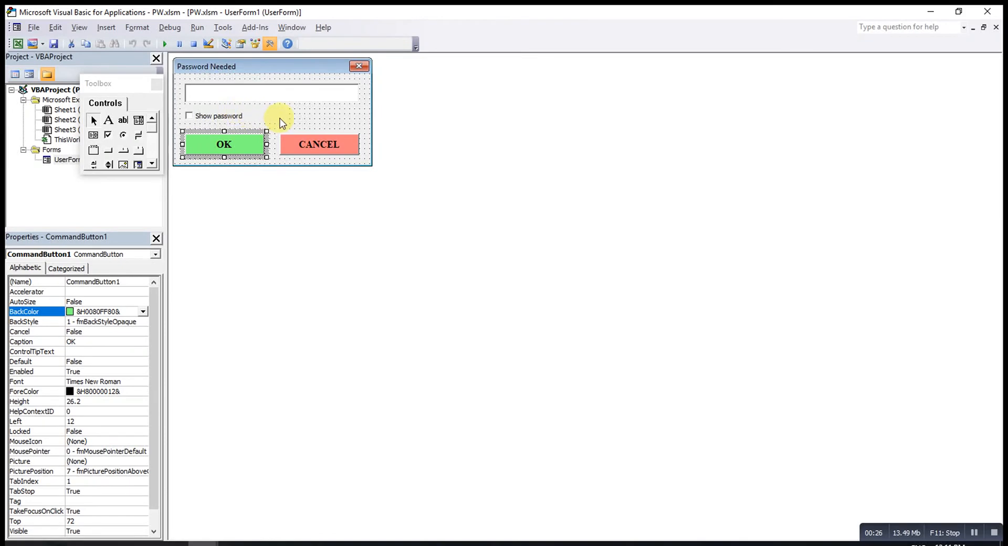
pyautogui.moveTo(225, 148)
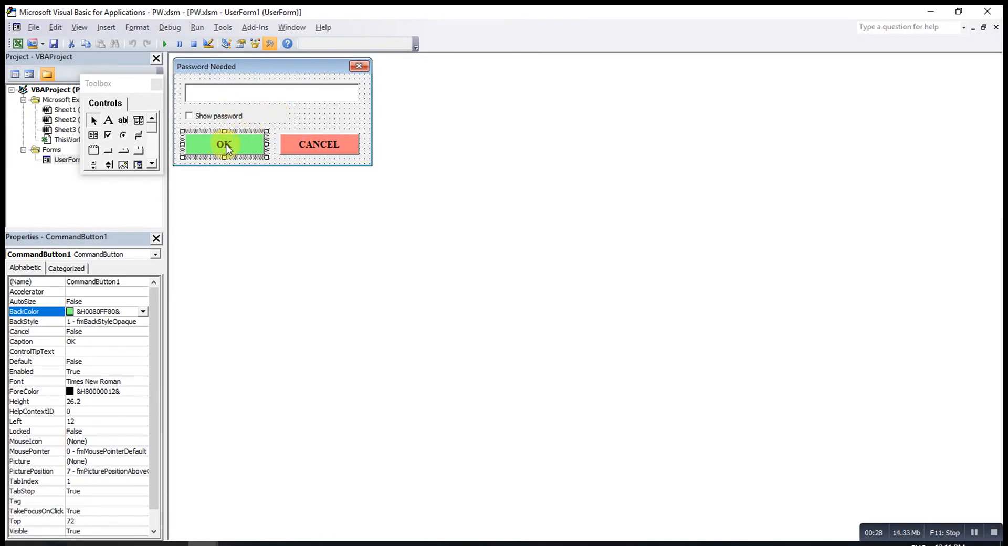
pyautogui.moveTo(248, 97)
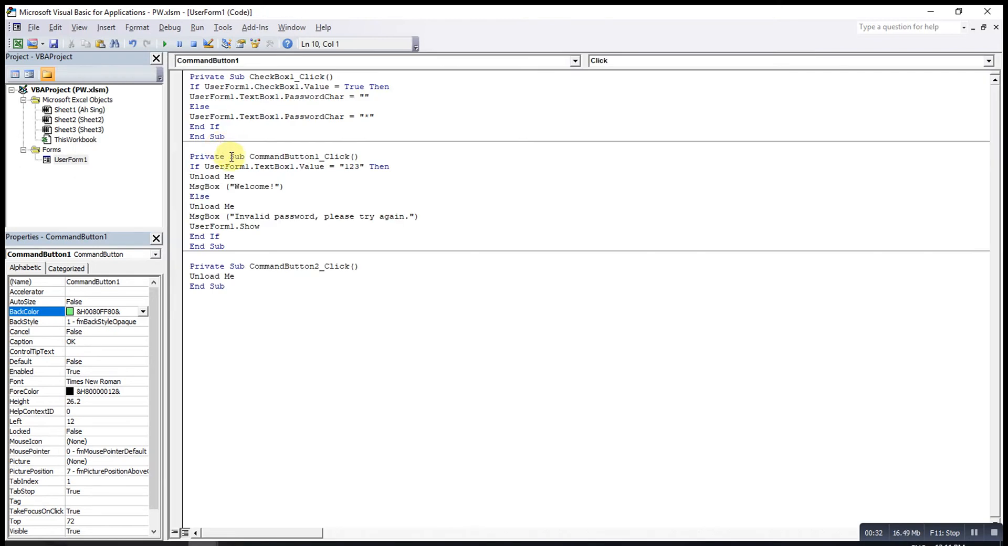
pyautogui.doubleClick(351, 165)
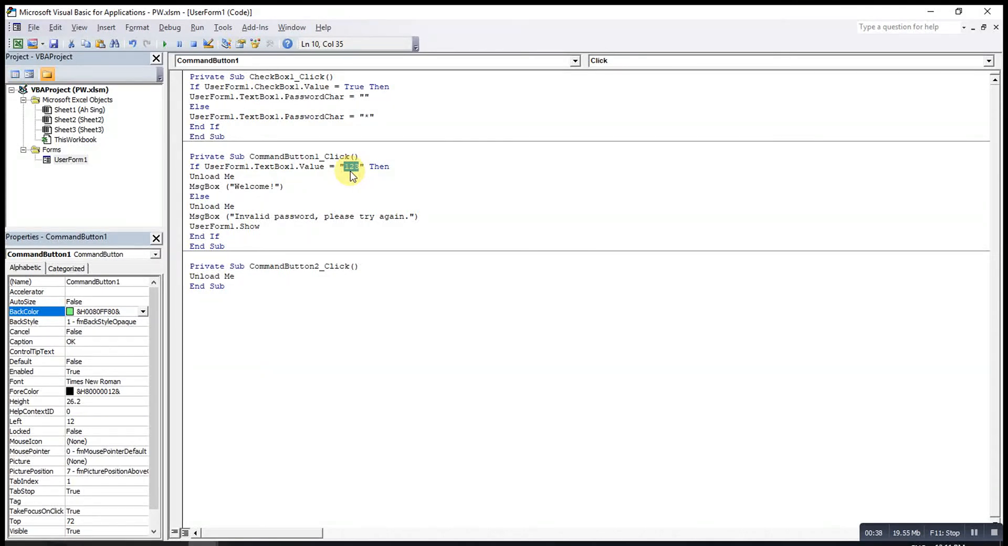
pyautogui.moveTo(238, 174)
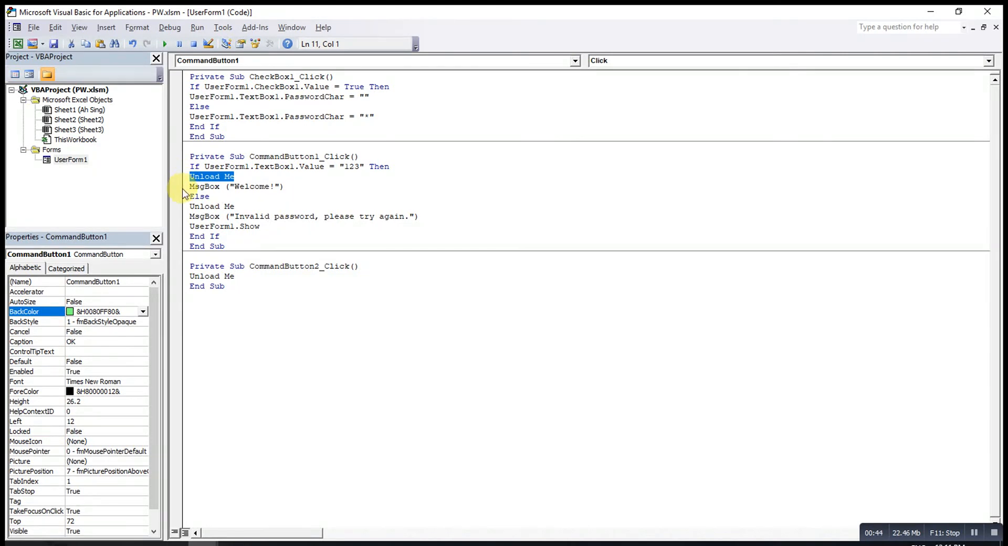
pyautogui.click(239, 187)
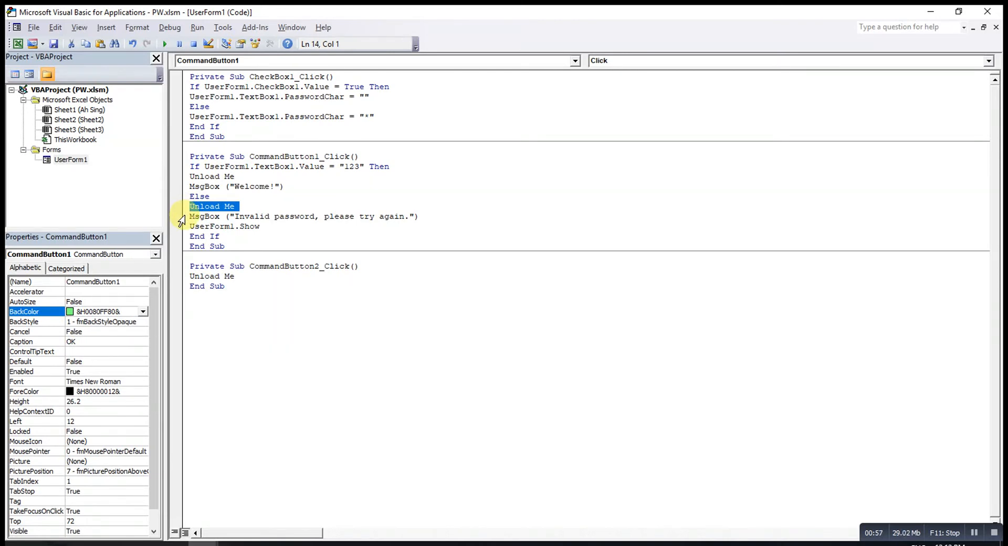
pyautogui.click(303, 216)
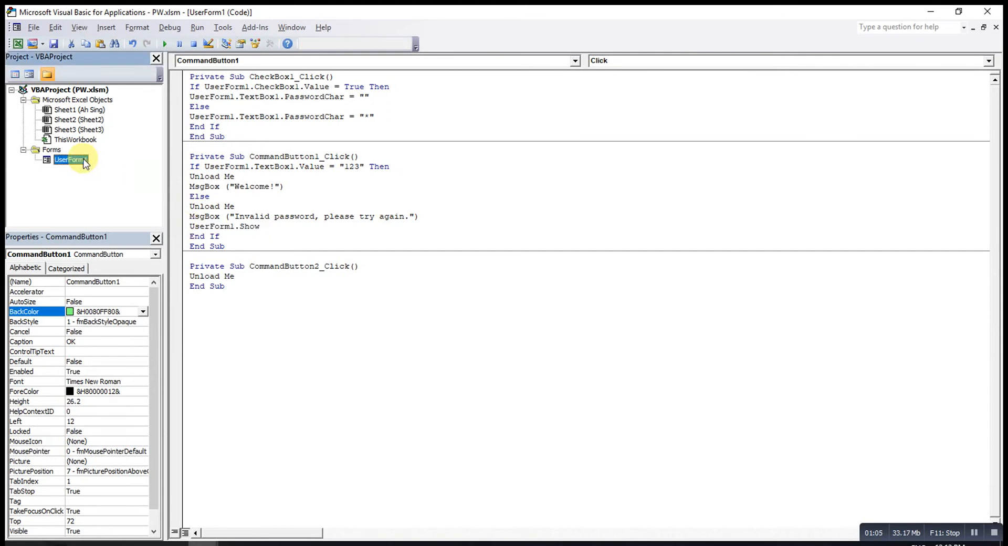
# Step: View the OK and CANCEL Click procedures, CANCEL ending with Unload Me
pyautogui.doubleClick(70, 160)
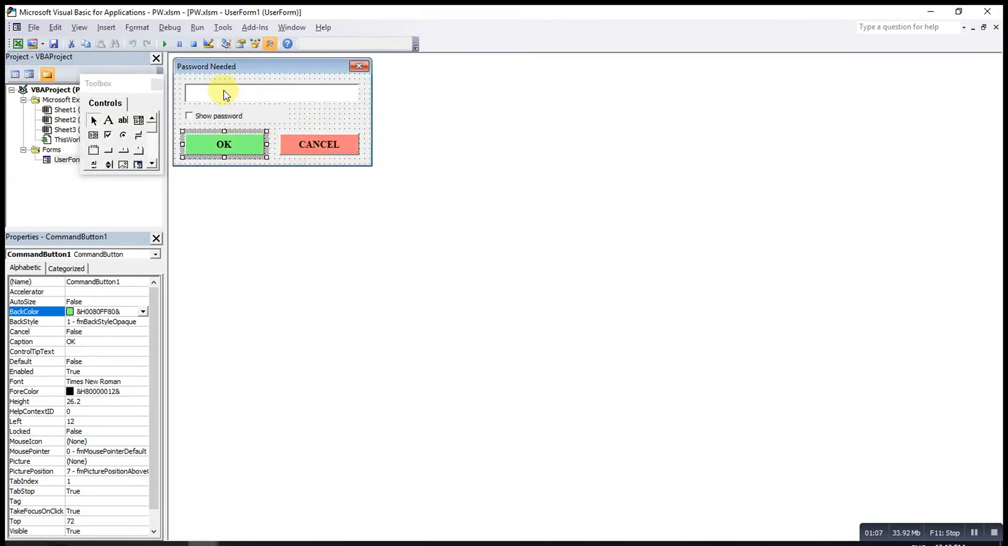
pyautogui.moveTo(319, 143)
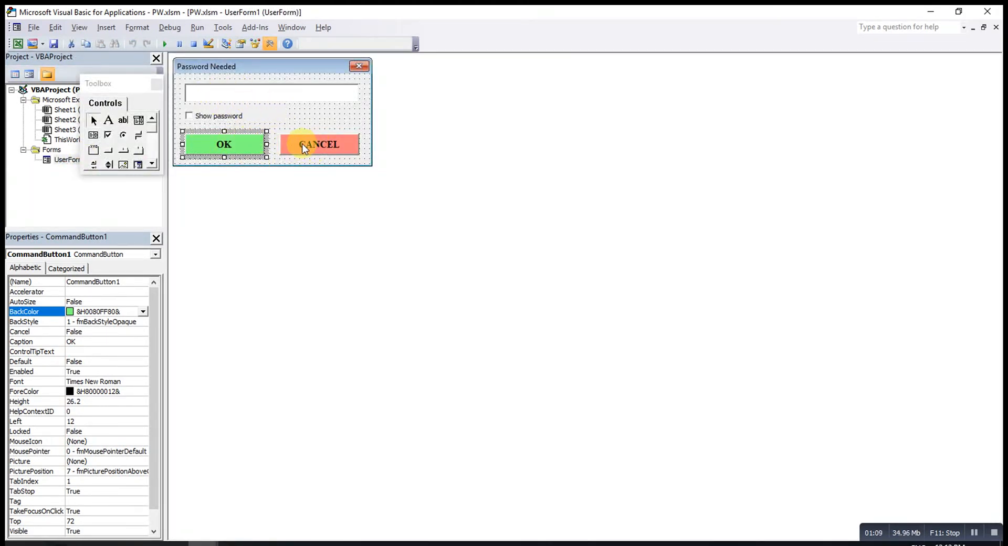
pyautogui.doubleClick(320, 144)
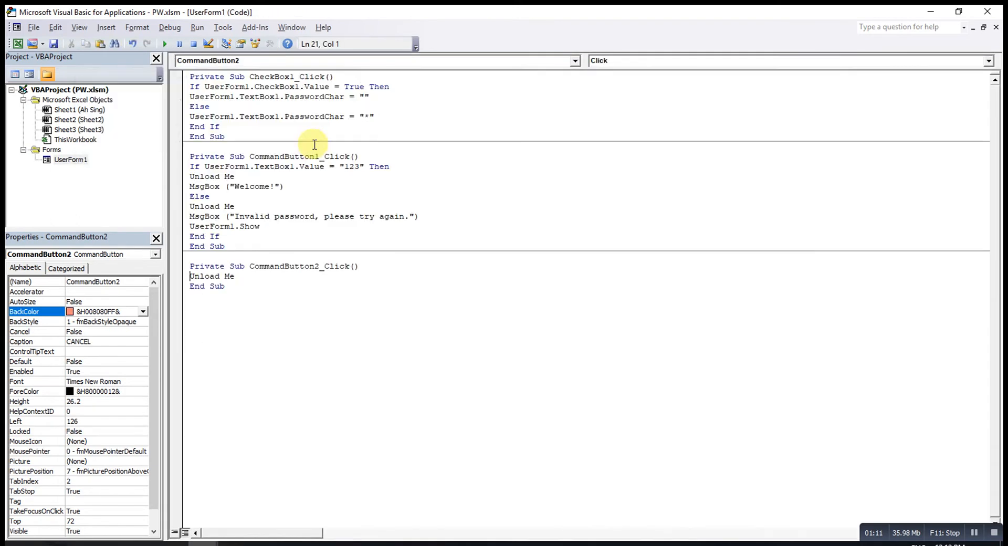
pyautogui.moveTo(182, 278)
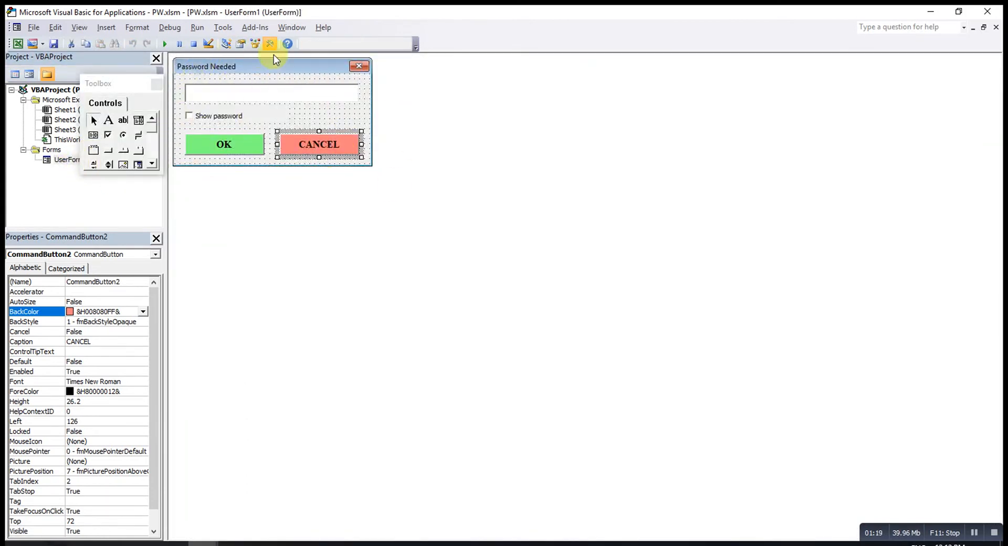
pyautogui.moveTo(273, 87)
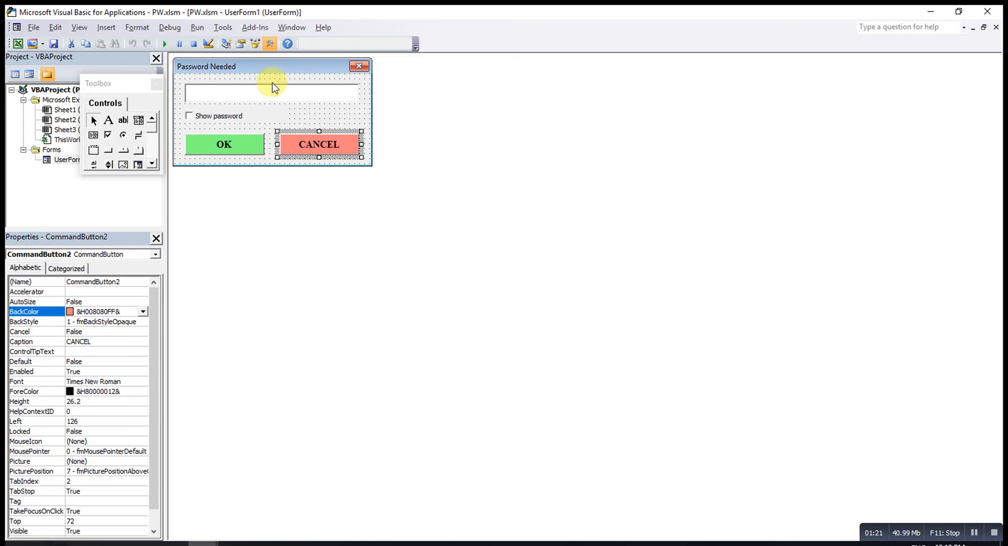
pyautogui.moveTo(67, 139)
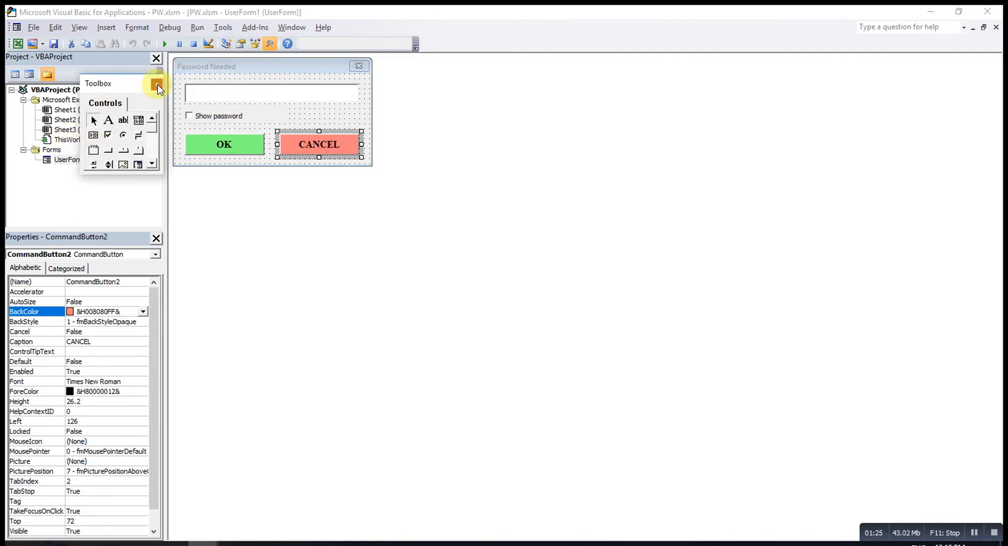
# Step: View ThisWorkbook's Workbook_Open showing UserForm1, then close PW and answer the save prompt
pyautogui.doubleClick(69, 140)
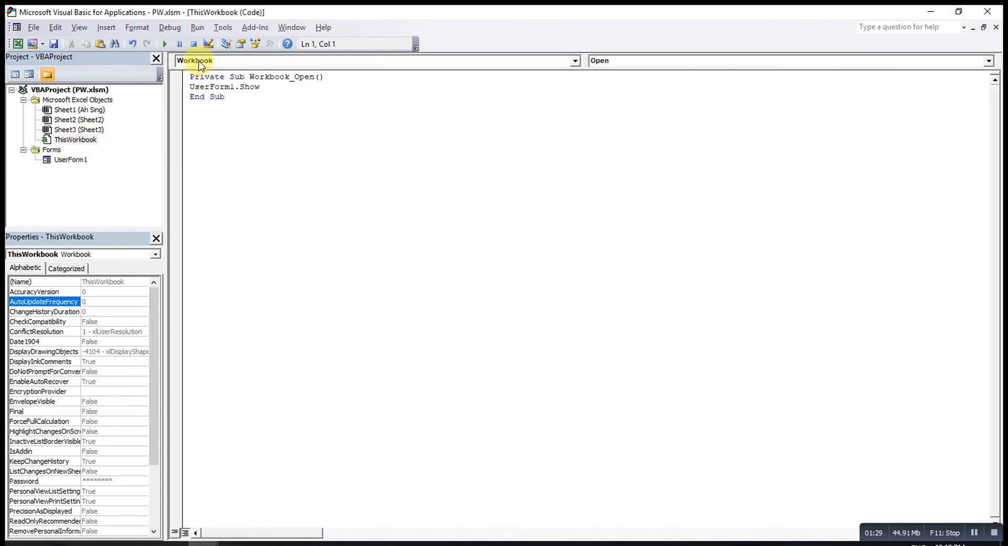
pyautogui.moveTo(551, 51)
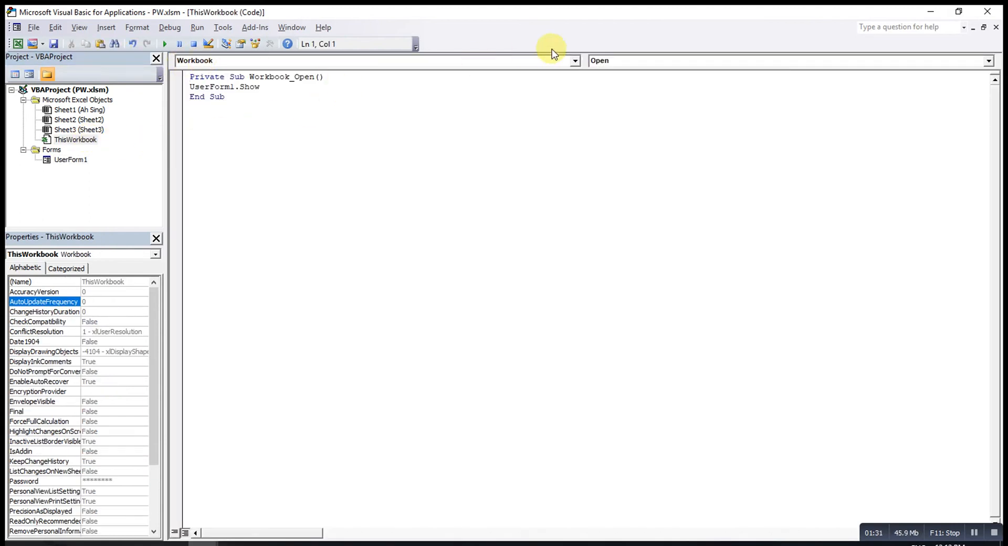
pyautogui.moveTo(330, 70)
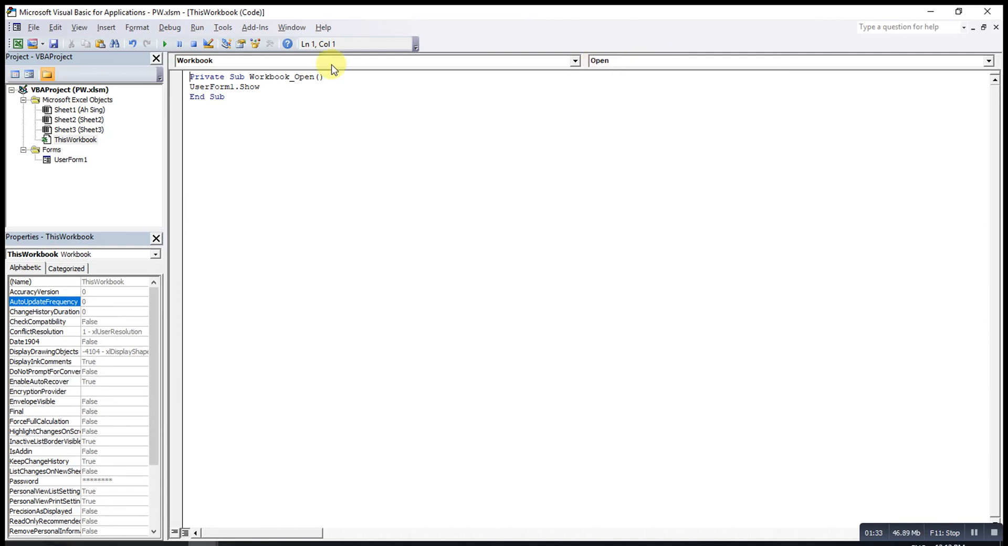
pyautogui.moveTo(228, 87)
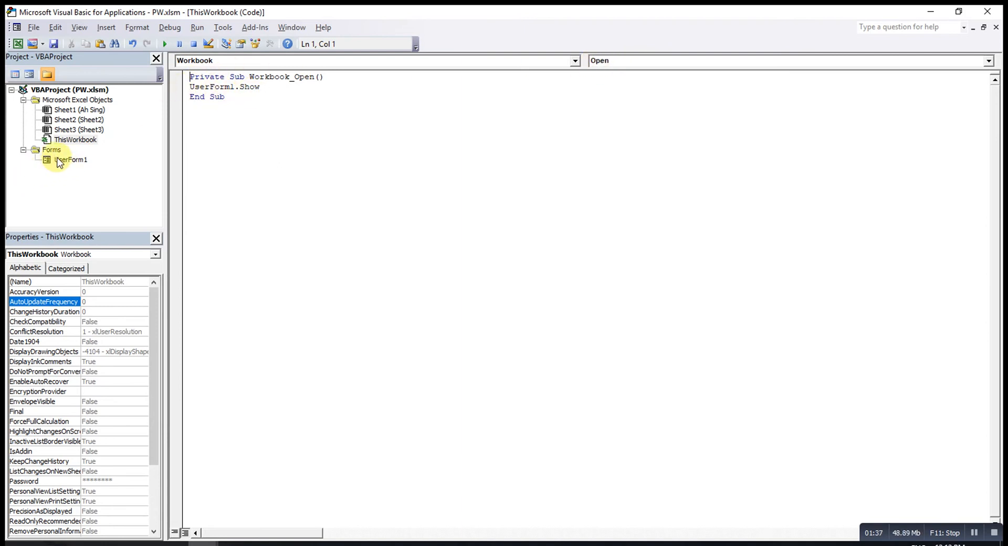
pyautogui.moveTo(80, 168)
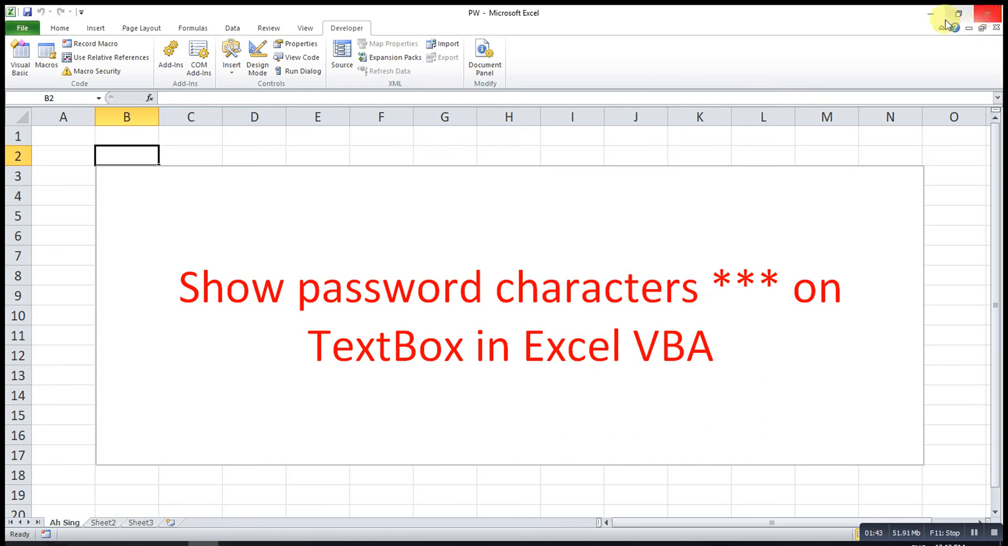
pyautogui.click(987, 13)
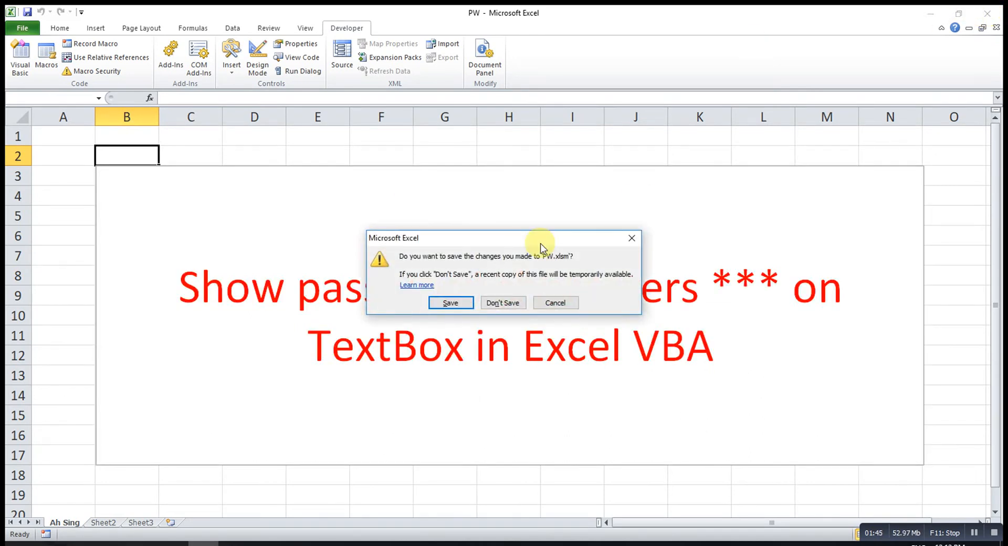
pyautogui.click(503, 302)
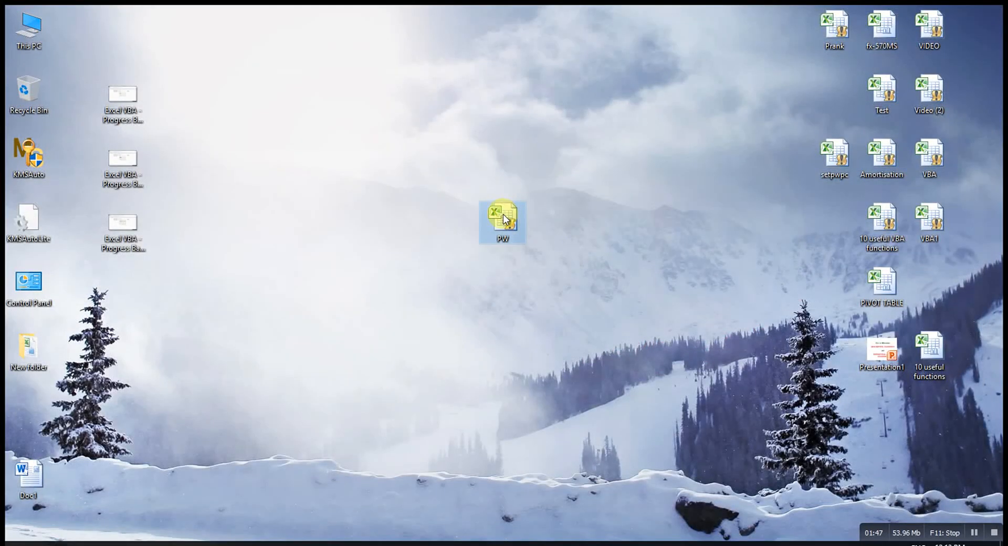
# Step: Reopen PW, enter 123 masked as ***, unmask it with Show password and mask it again
pyautogui.doubleClick(502, 220)
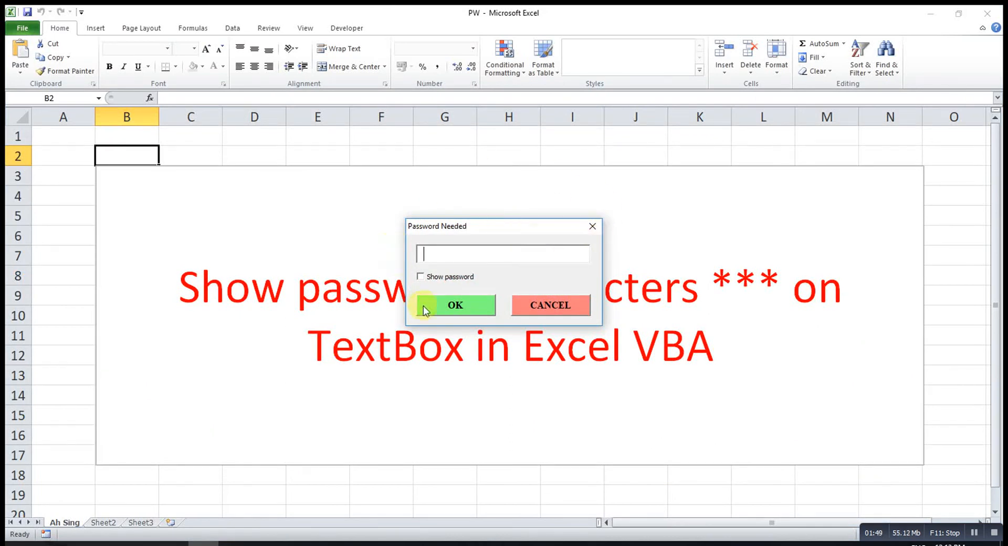
pyautogui.moveTo(456, 251)
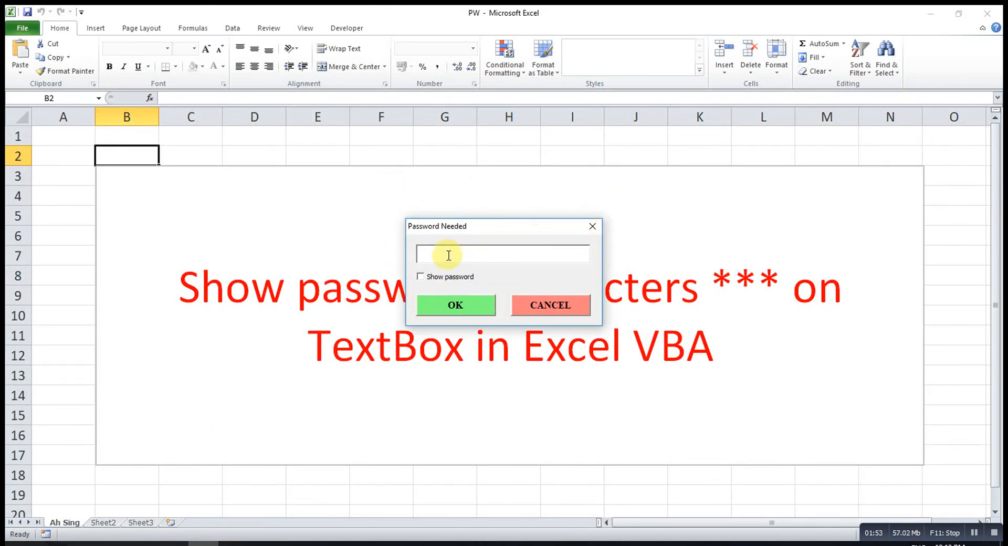
pyautogui.write('***')
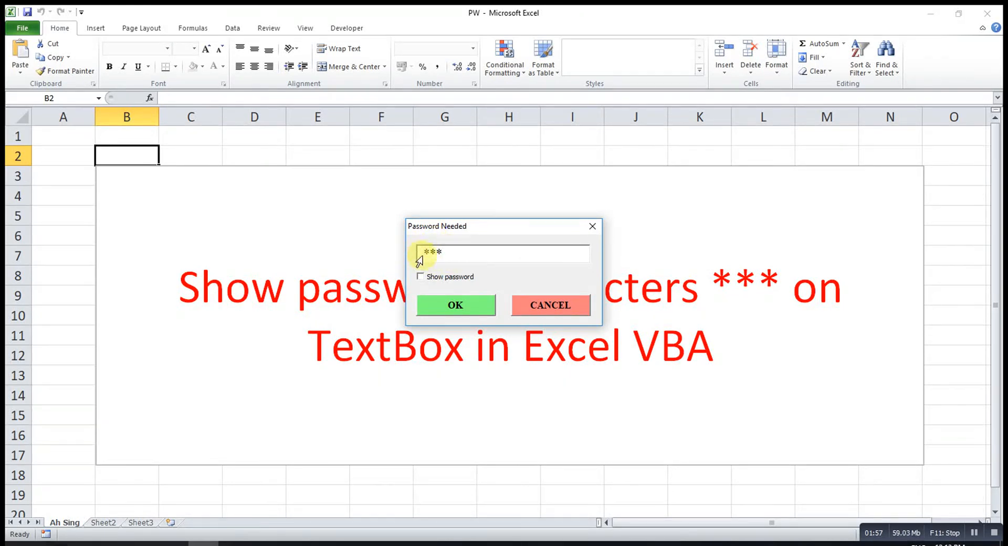
pyautogui.moveTo(423, 281)
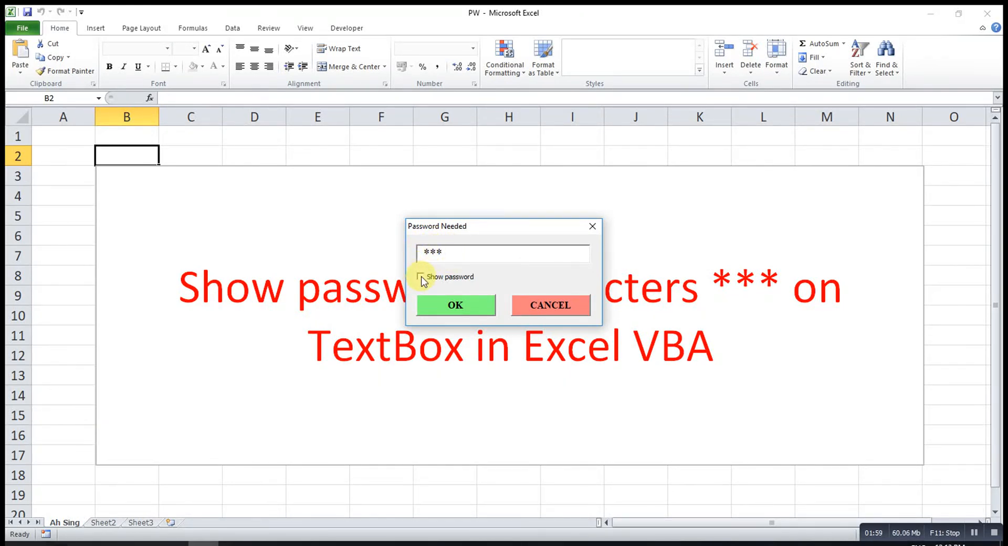
pyautogui.click(420, 276)
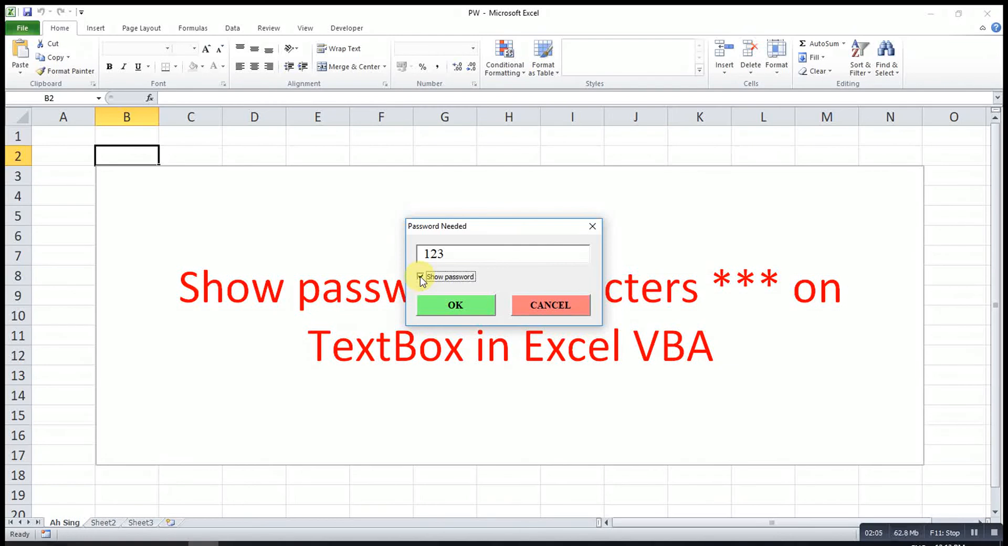
pyautogui.click(420, 276)
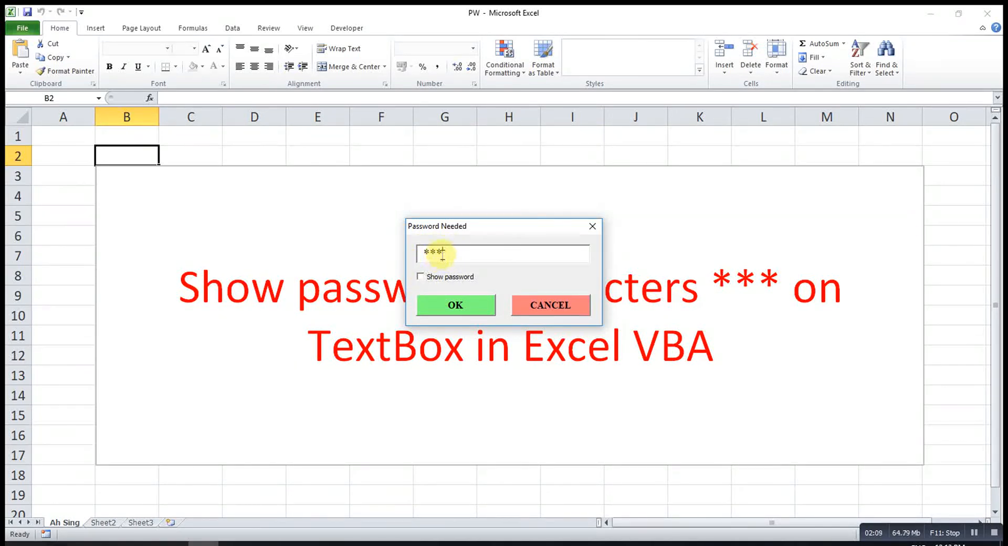
# Step: With Show password on, submit the wrong password 456 and dismiss the invalid-password message
pyautogui.click(420, 276)
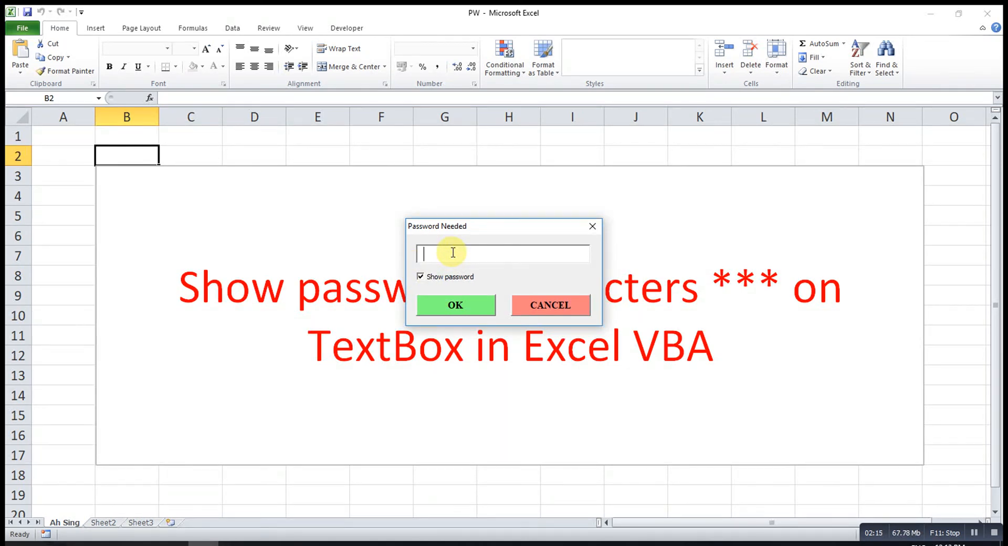
pyautogui.write('456')
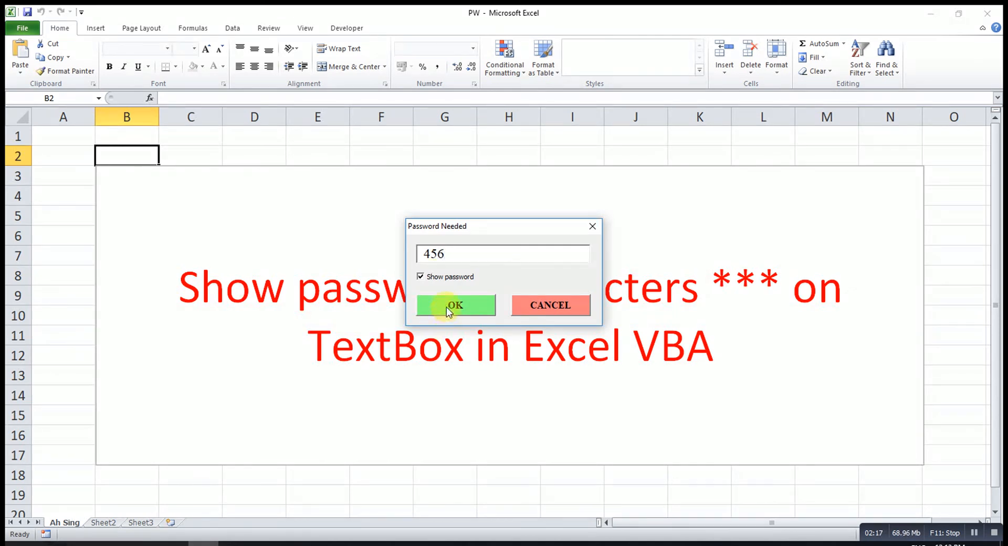
pyautogui.click(454, 305)
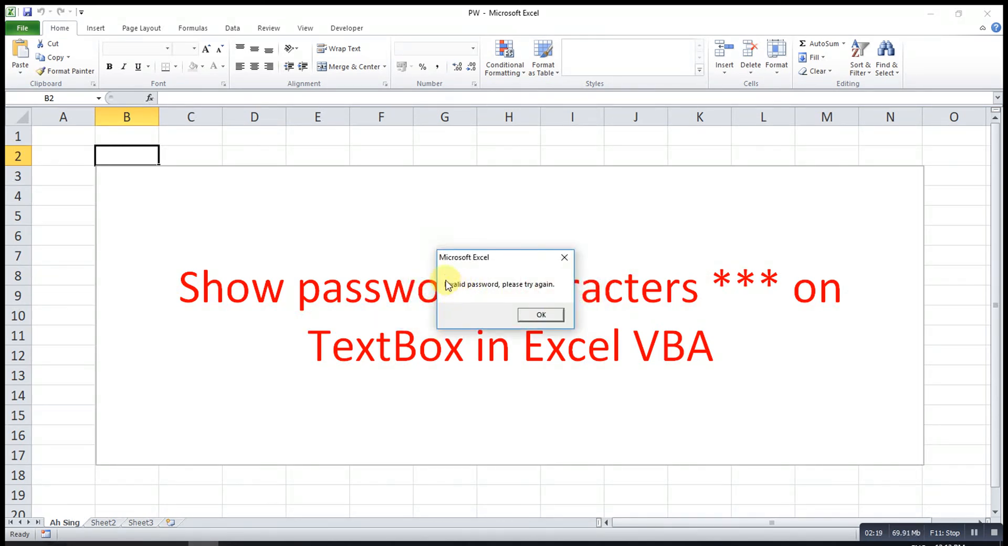
pyautogui.moveTo(483, 290)
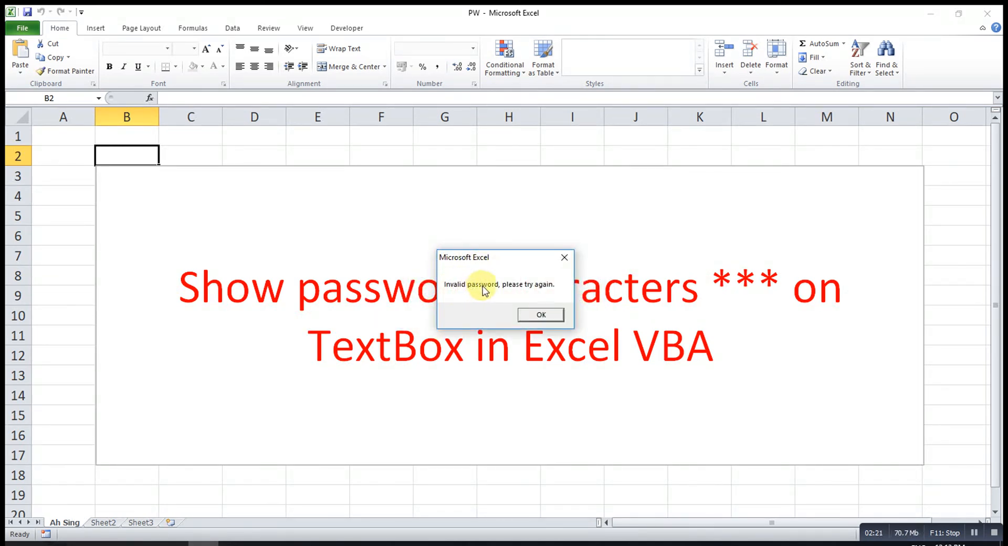
pyautogui.moveTo(545, 294)
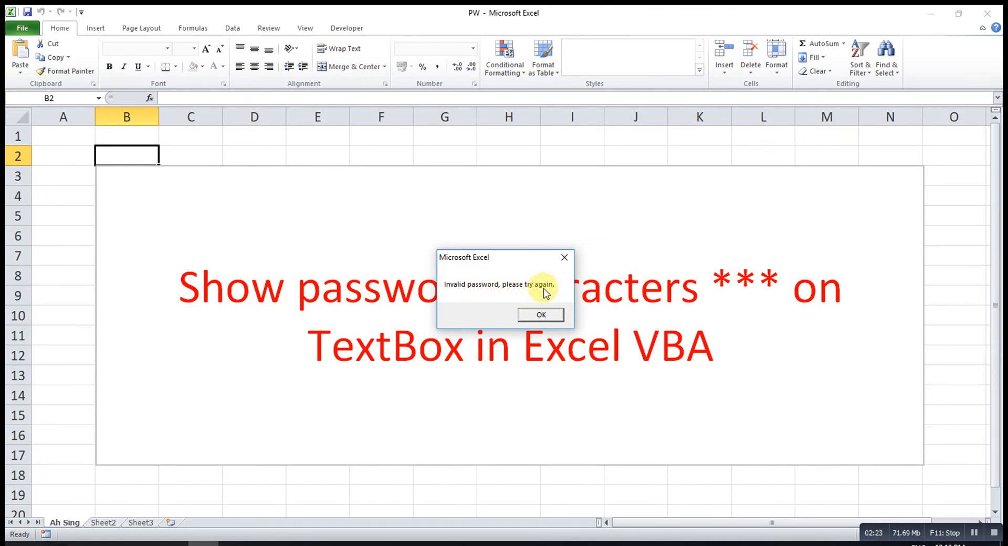
pyautogui.click(539, 315)
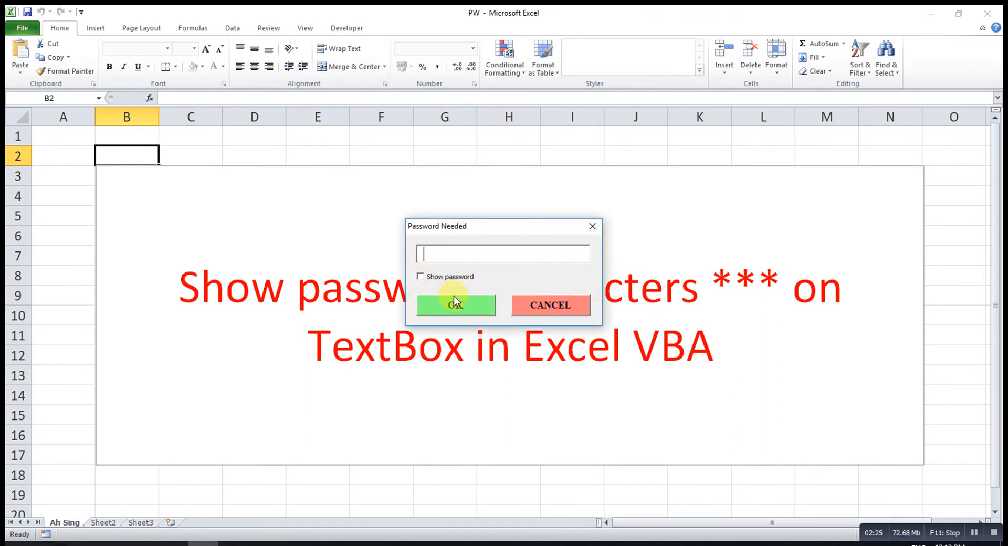
pyautogui.moveTo(442, 254)
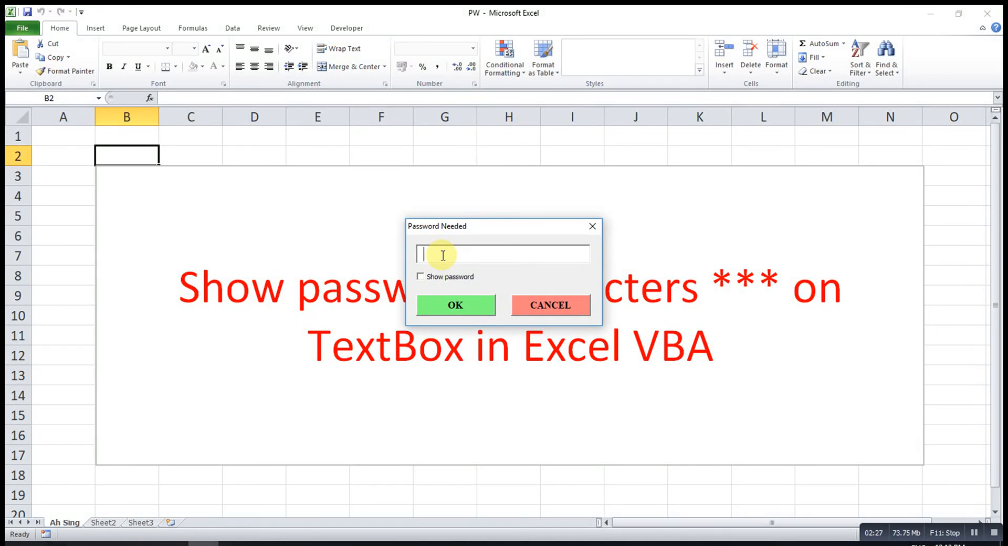
pyautogui.click(420, 276)
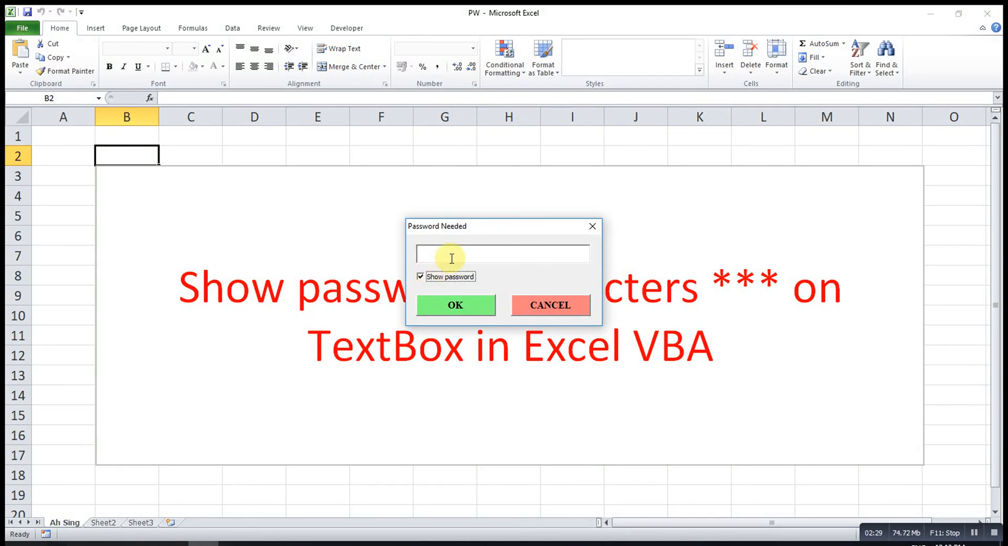
pyautogui.write('123')
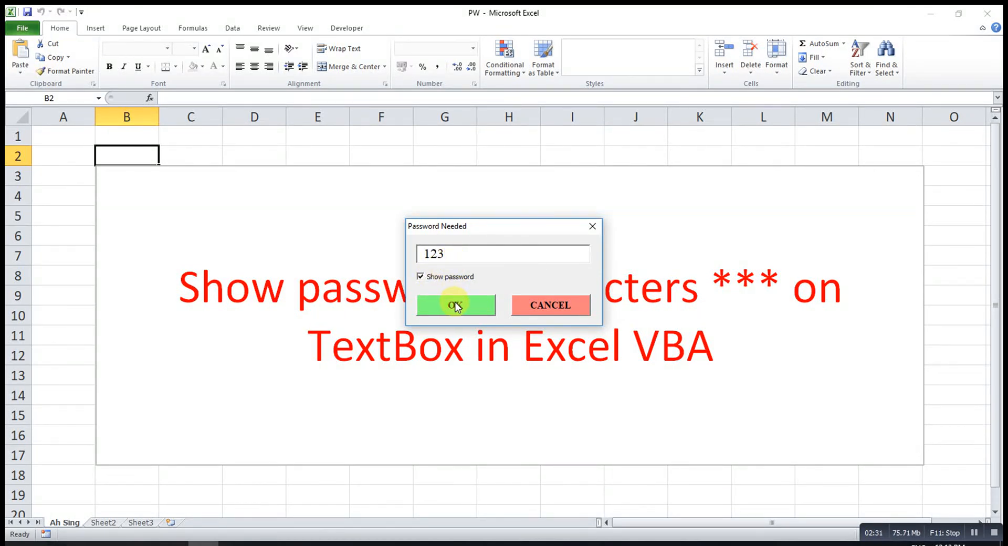
pyautogui.click(454, 304)
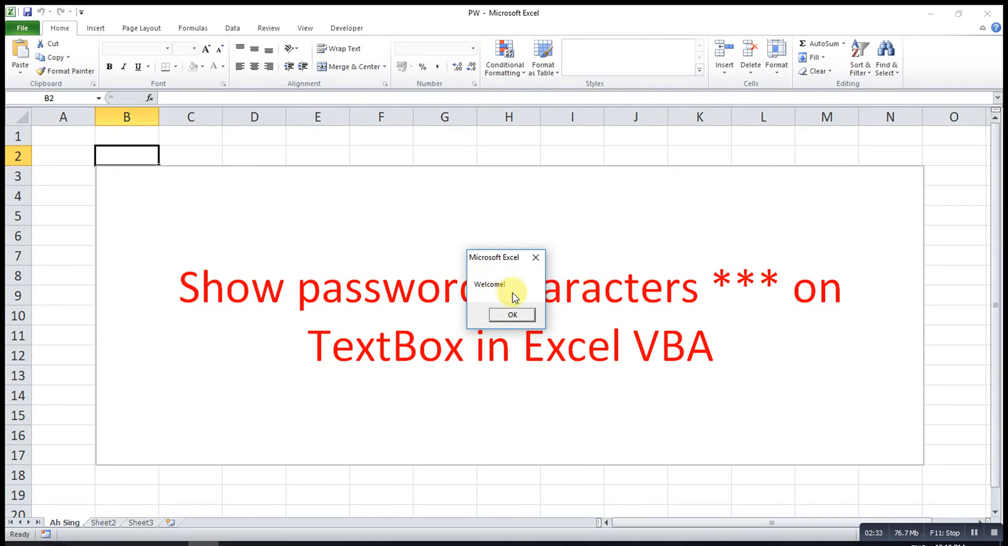
pyautogui.click(511, 315)
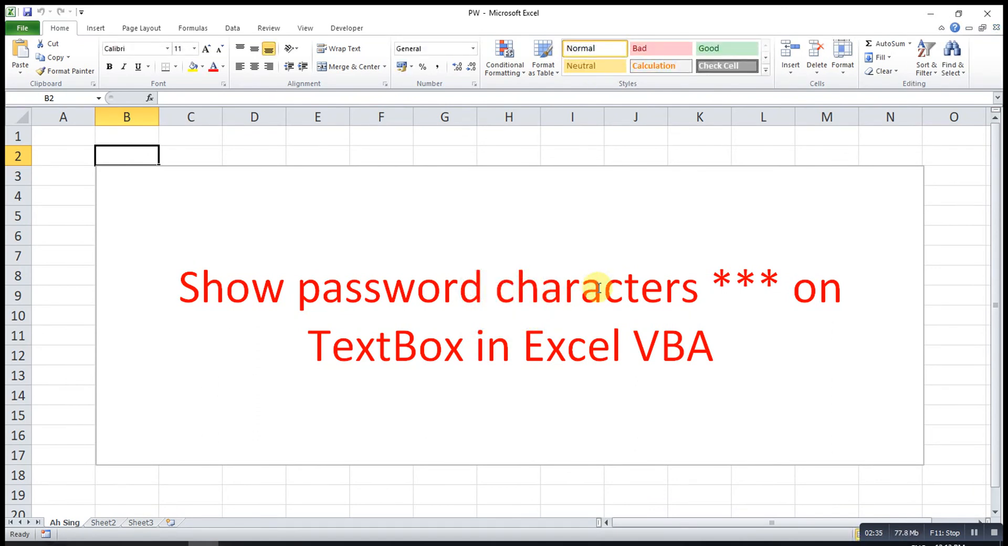